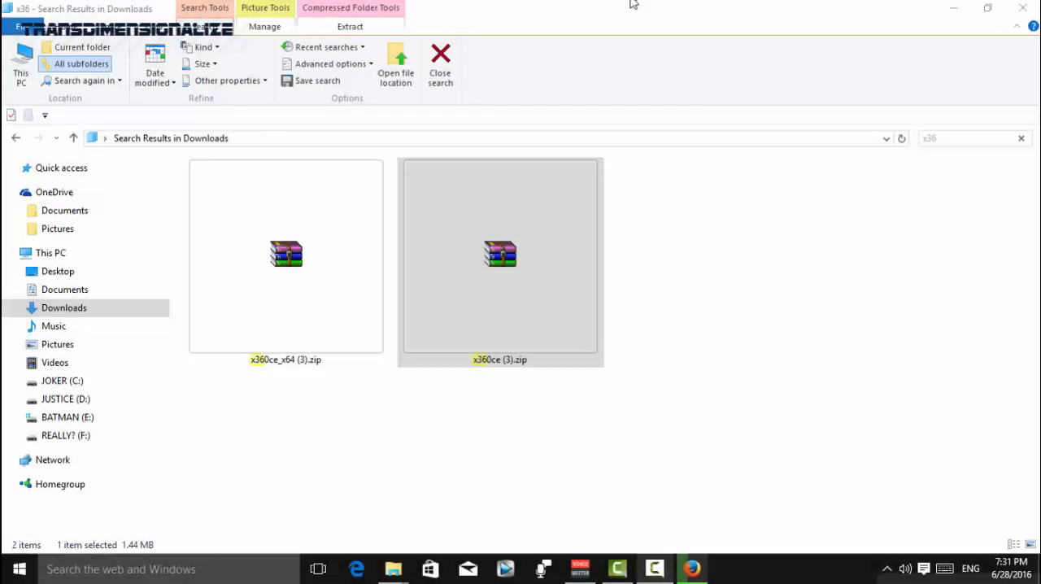
Pick out the x360ce_x64 (3).zip archive from the search results and shrink the results window
{"action": "left_click", "coordinate": [501, 254]}
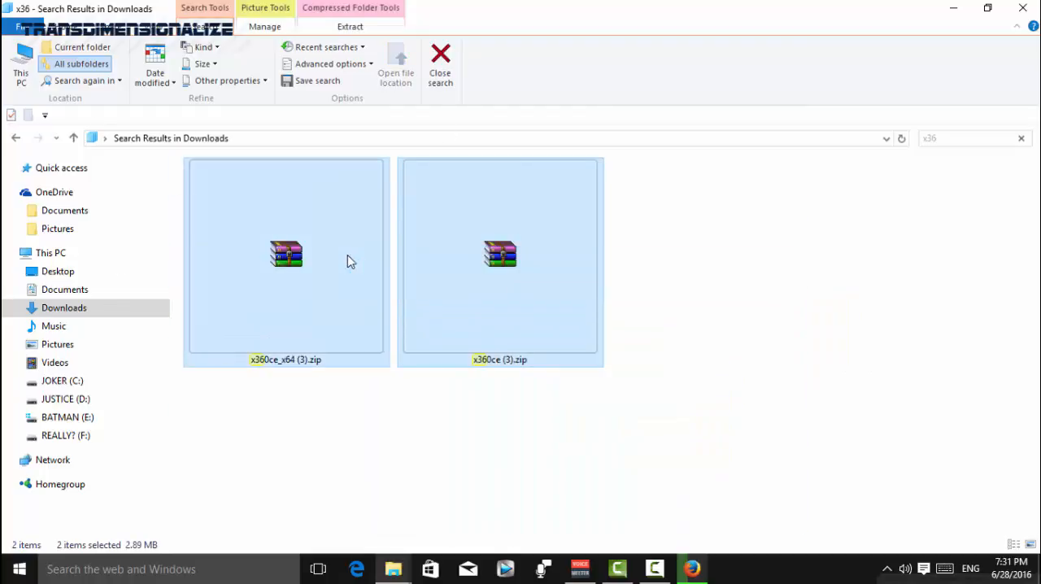
{"action": "left_click", "coordinate": [704, 252]}
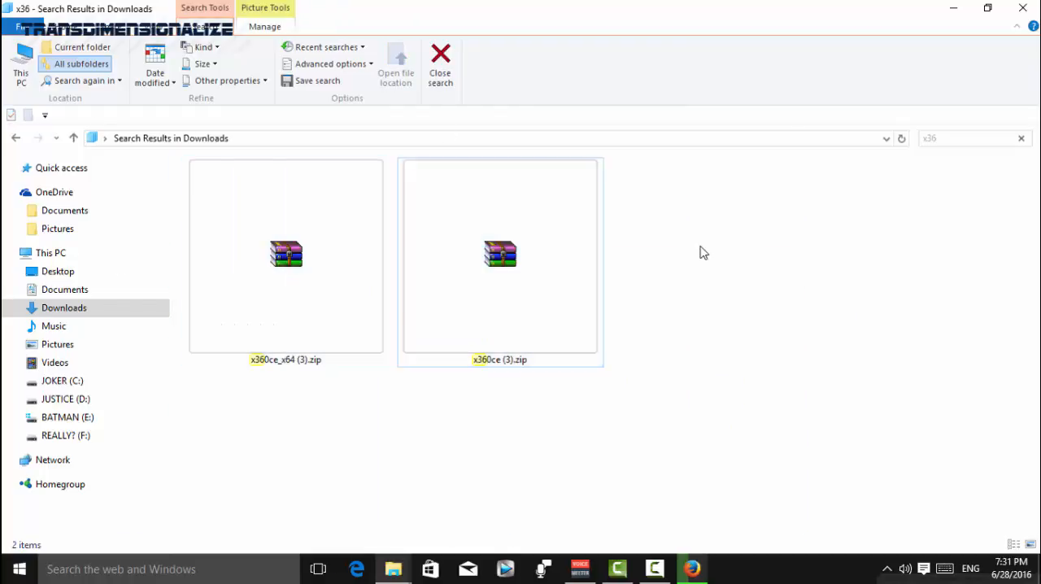
{"action": "mouse_move", "coordinate": [696, 257]}
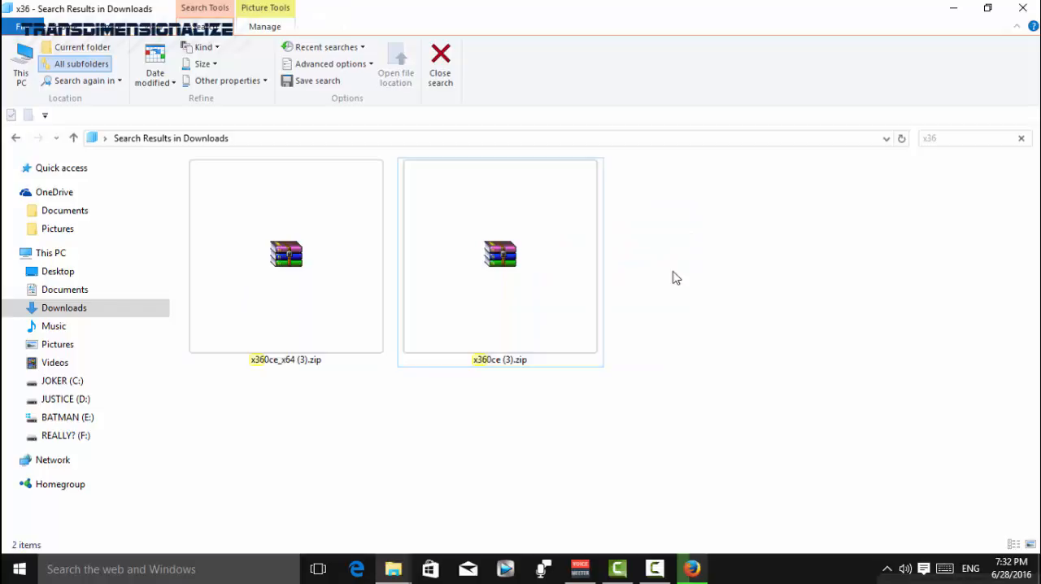
{"action": "left_click", "coordinate": [500, 254]}
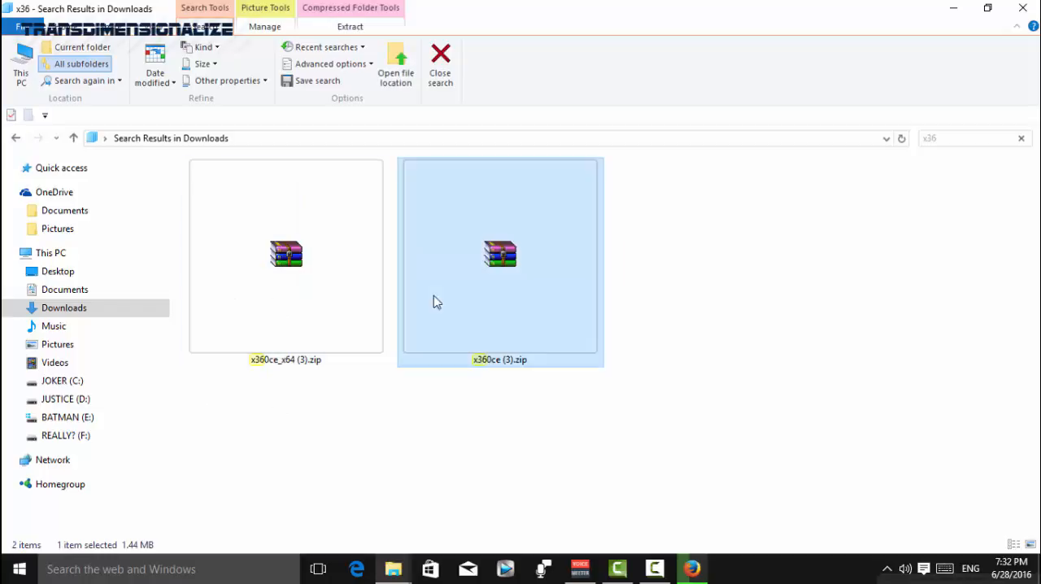
{"action": "left_click", "coordinate": [286, 256]}
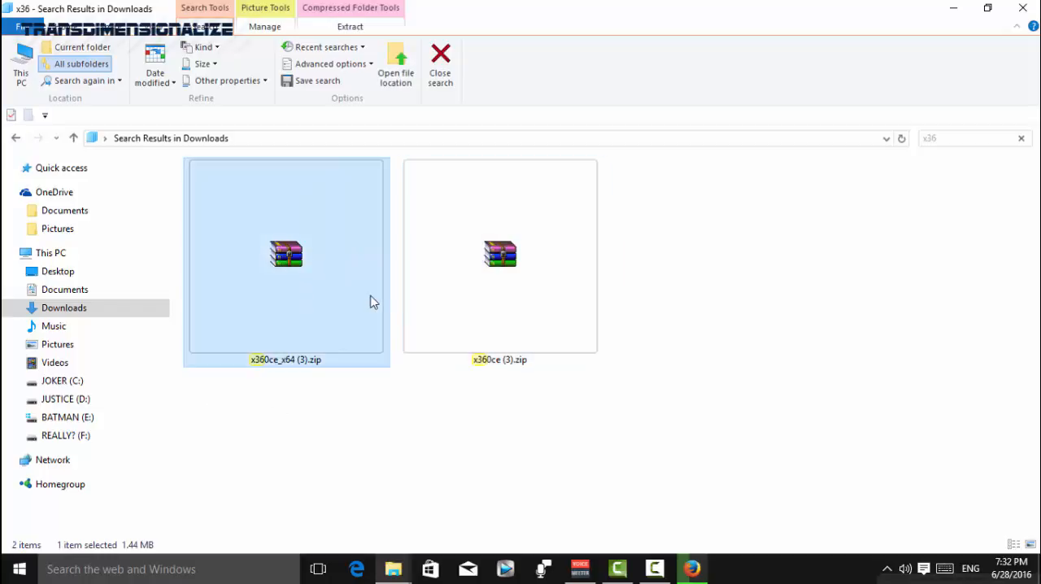
{"action": "mouse_move", "coordinate": [373, 301]}
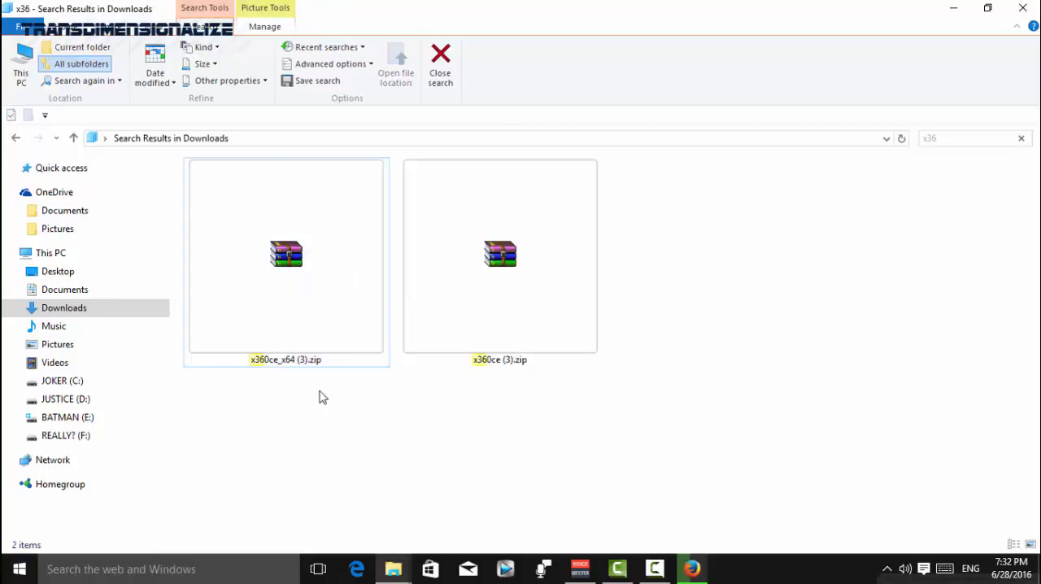
{"action": "left_click", "coordinate": [286, 255]}
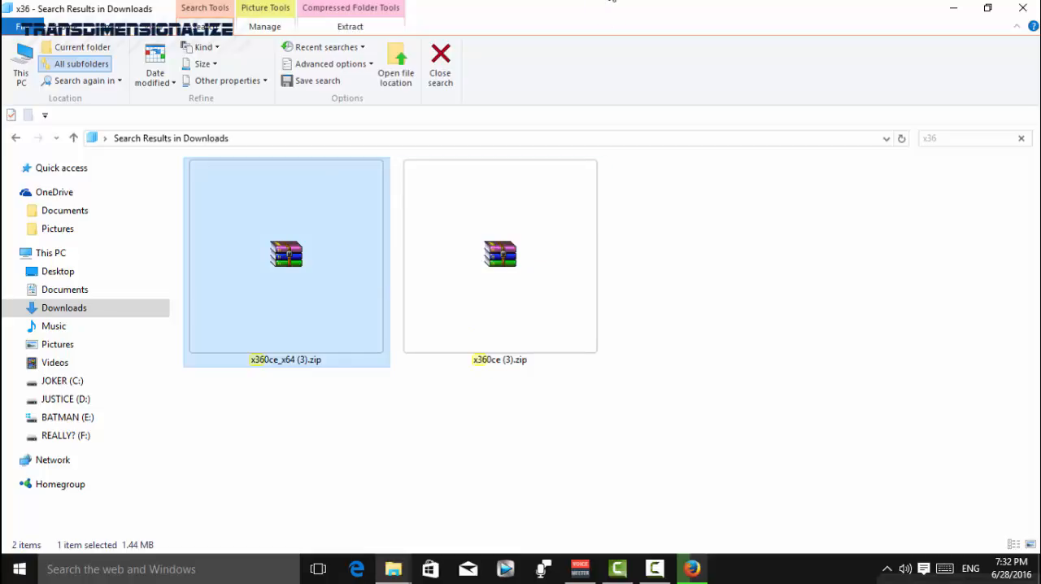
{"action": "left_click", "coordinate": [987, 8]}
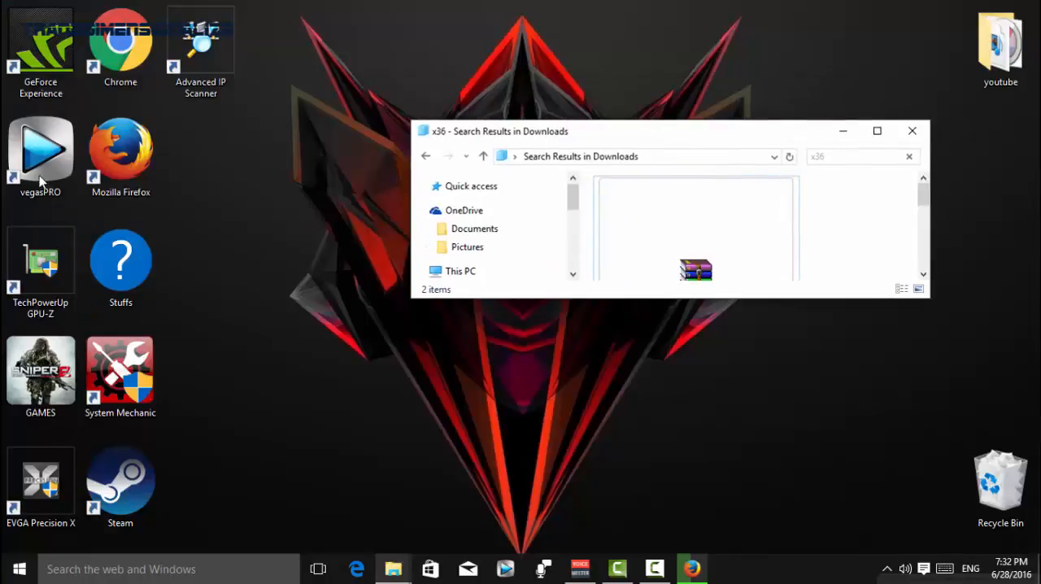
Open x360ce_x64 (3).zip in WinRAR and select x360ce_x64.exe inside it
{"action": "right_click", "coordinate": [281, 257]}
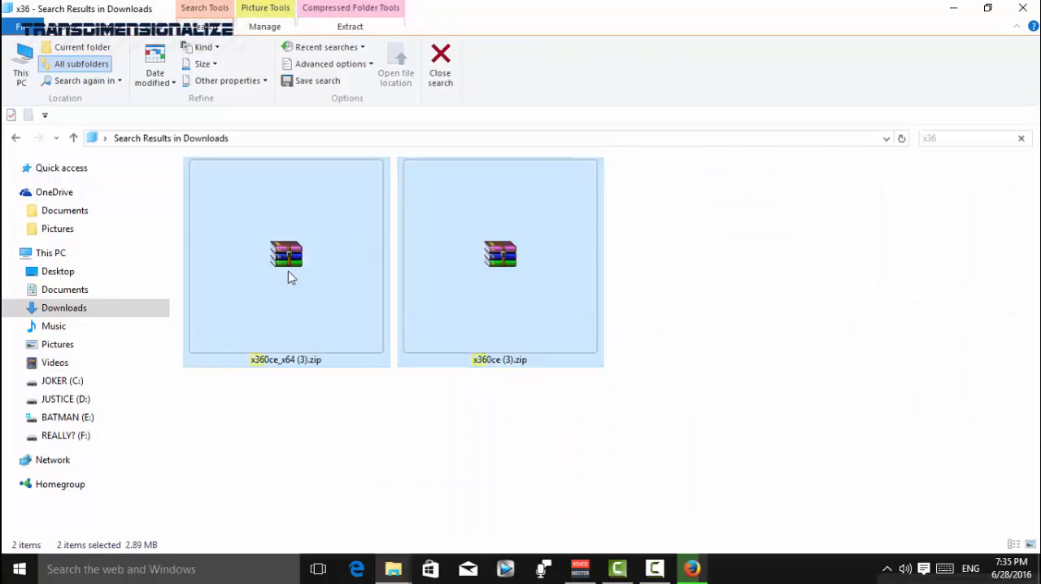
{"action": "double_click", "coordinate": [286, 255]}
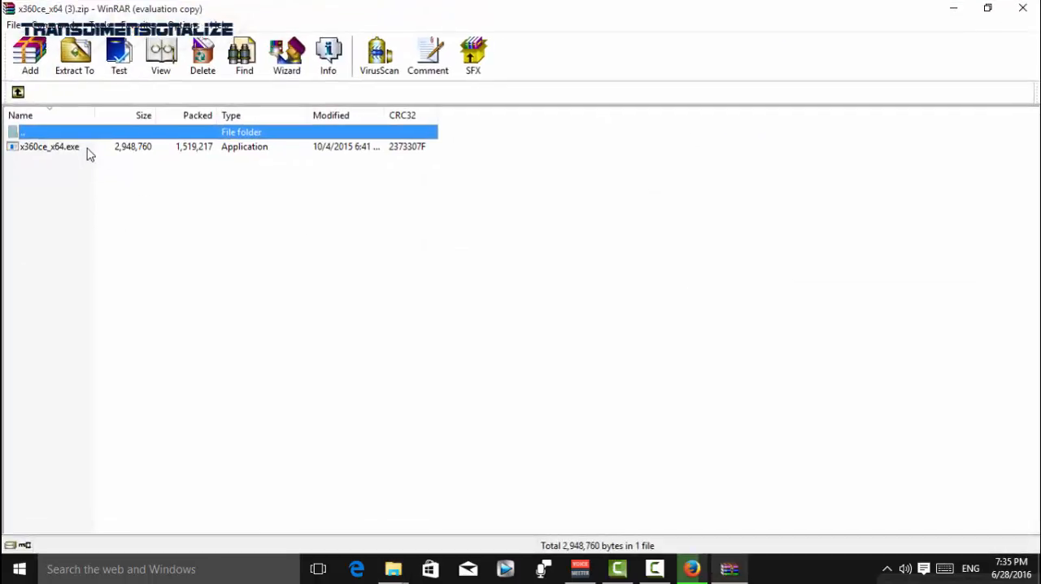
{"action": "left_click", "coordinate": [49, 147]}
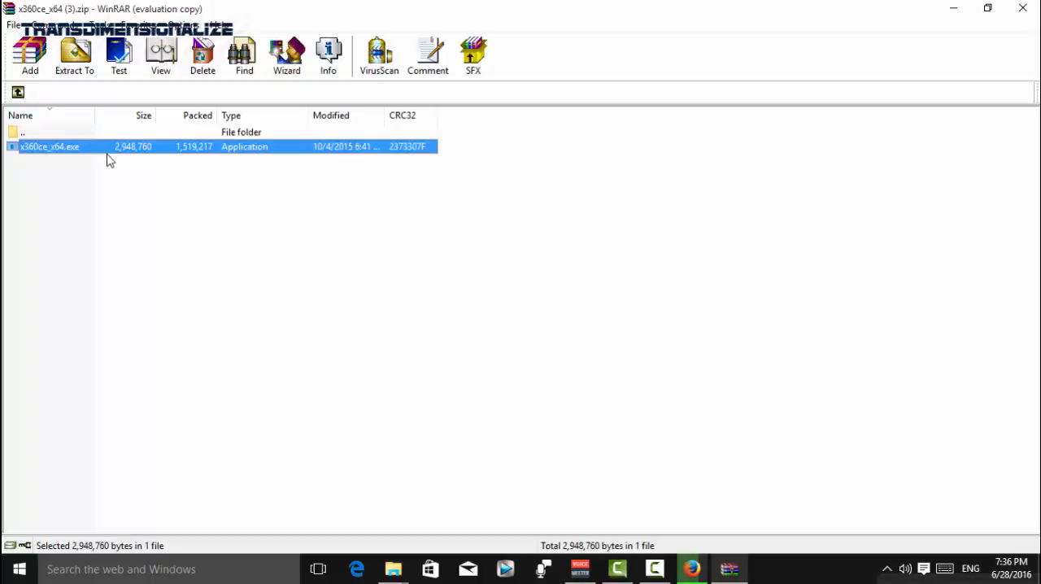
{"action": "mouse_move", "coordinate": [135, 129]}
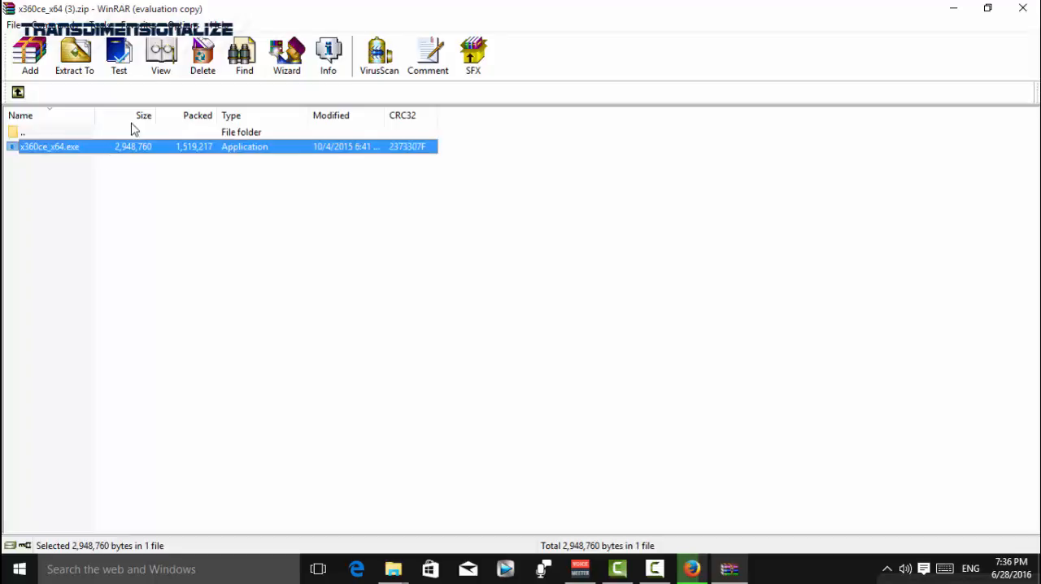
{"action": "mouse_move", "coordinate": [365, 137]}
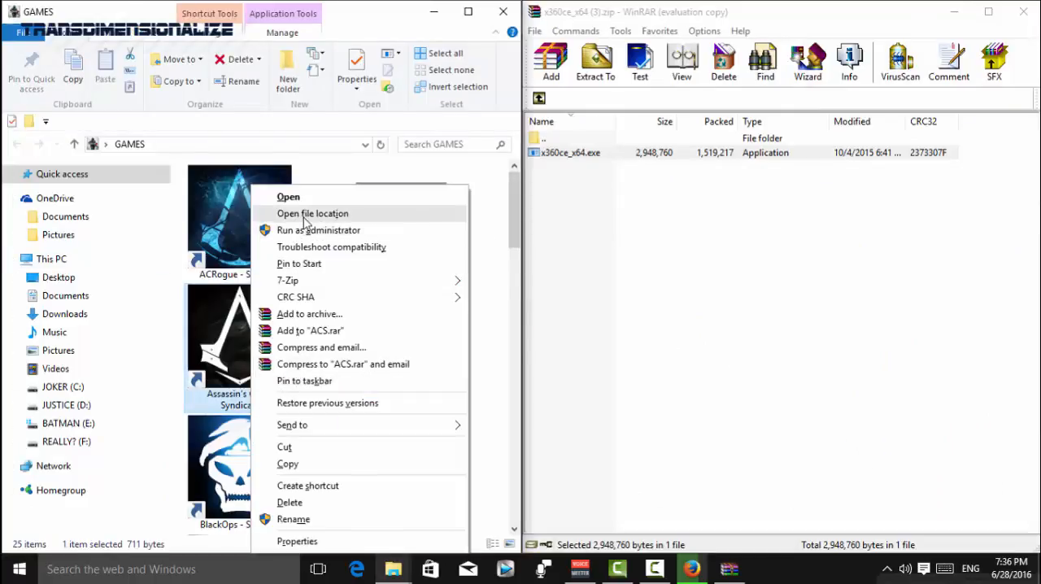
Move x360ce_x64.exe into the Assassin's Creed Syndicate folder and run it as administrator
{"action": "left_click", "coordinate": [312, 213]}
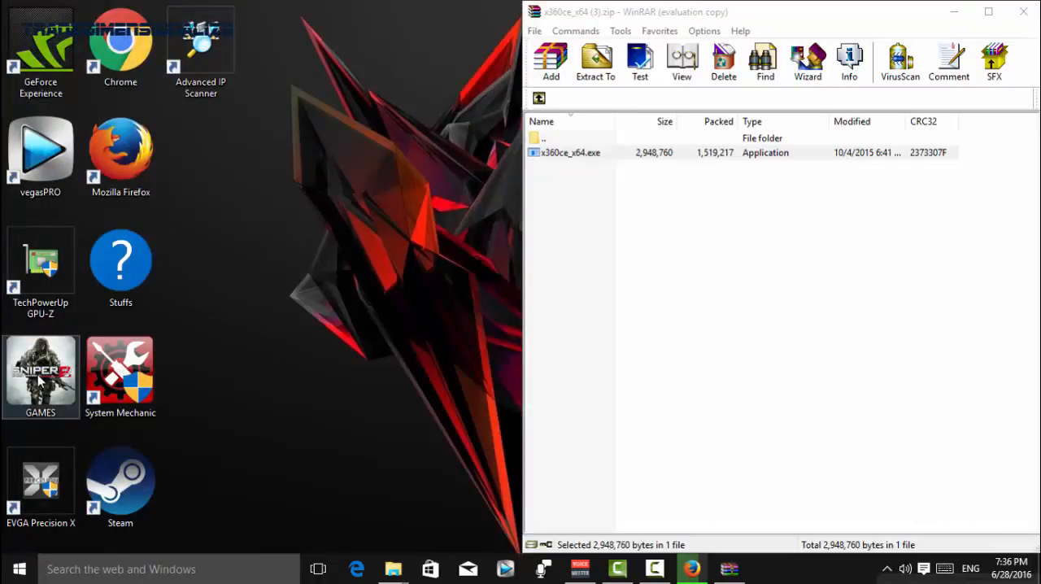
{"action": "double_click", "coordinate": [40, 370]}
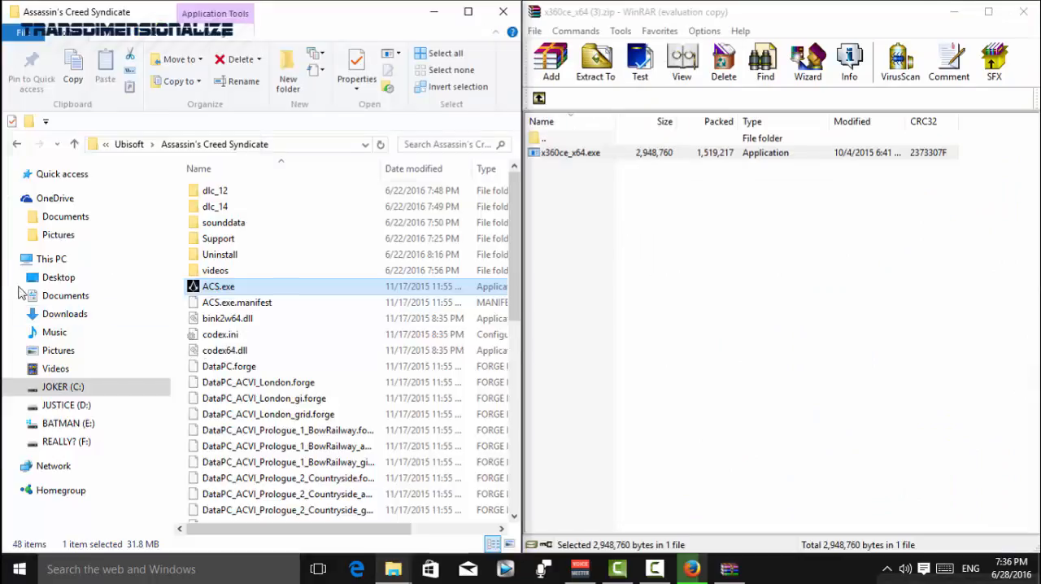
{"action": "scroll", "scroll_direction": "down", "scroll_amount": 3}
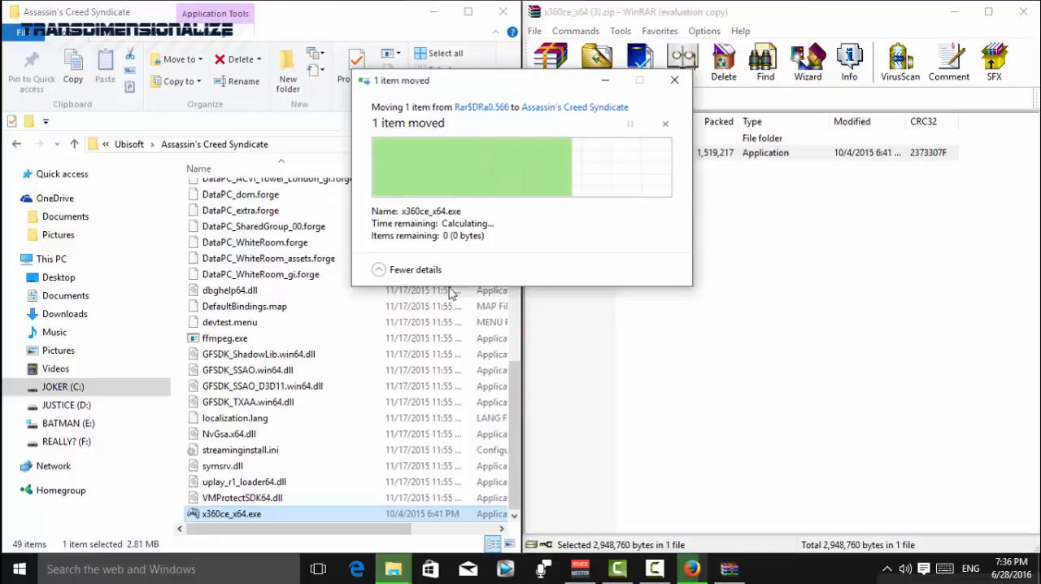
{"action": "right_click", "coordinate": [232, 515]}
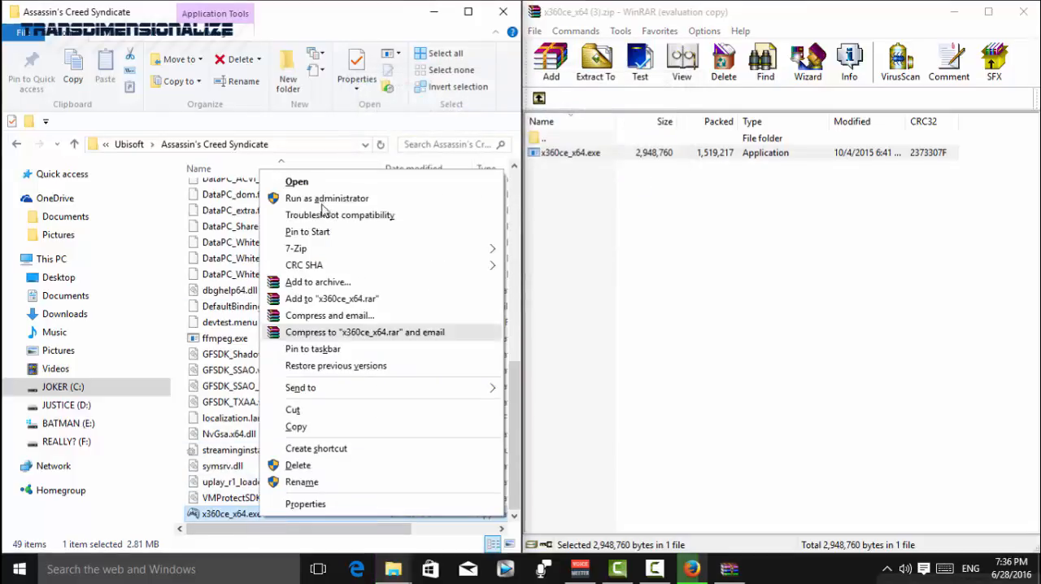
{"action": "left_click", "coordinate": [542, 228]}
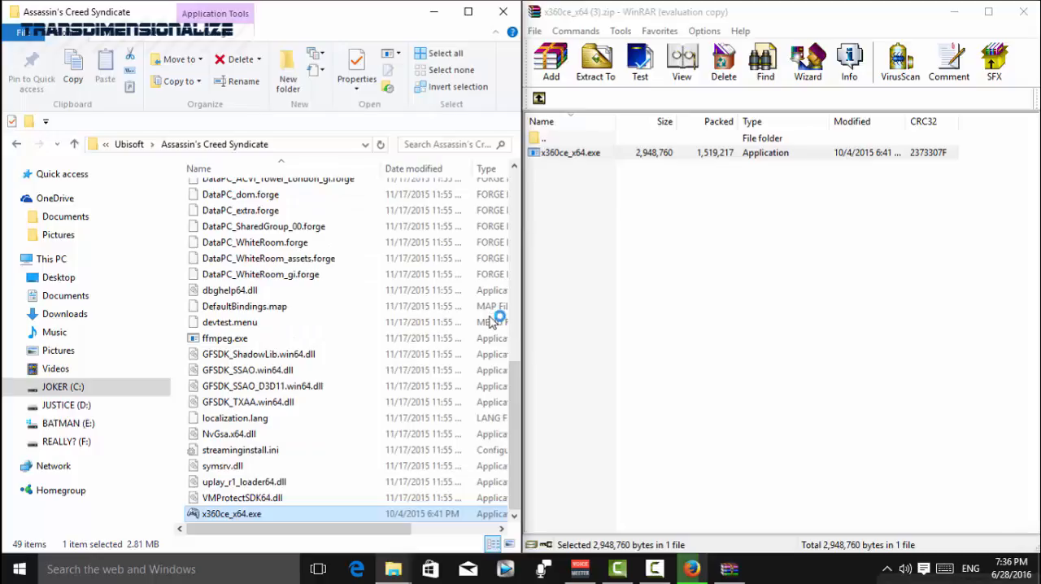
{"action": "mouse_move", "coordinate": [804, 124]}
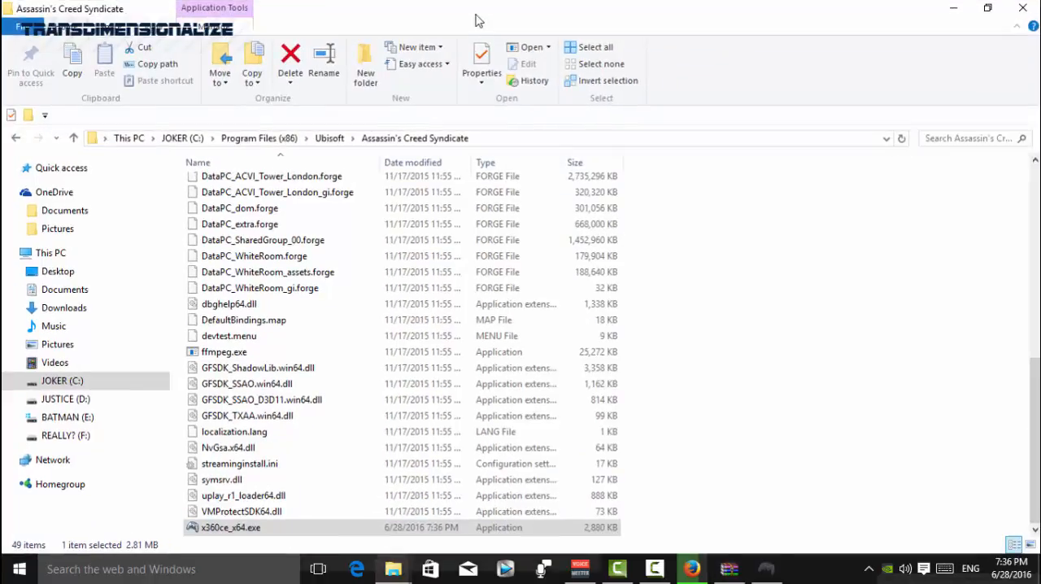
Launch x360ce_x64.exe and let it create the missing xinput1_3.dll
{"action": "double_click", "coordinate": [230, 527]}
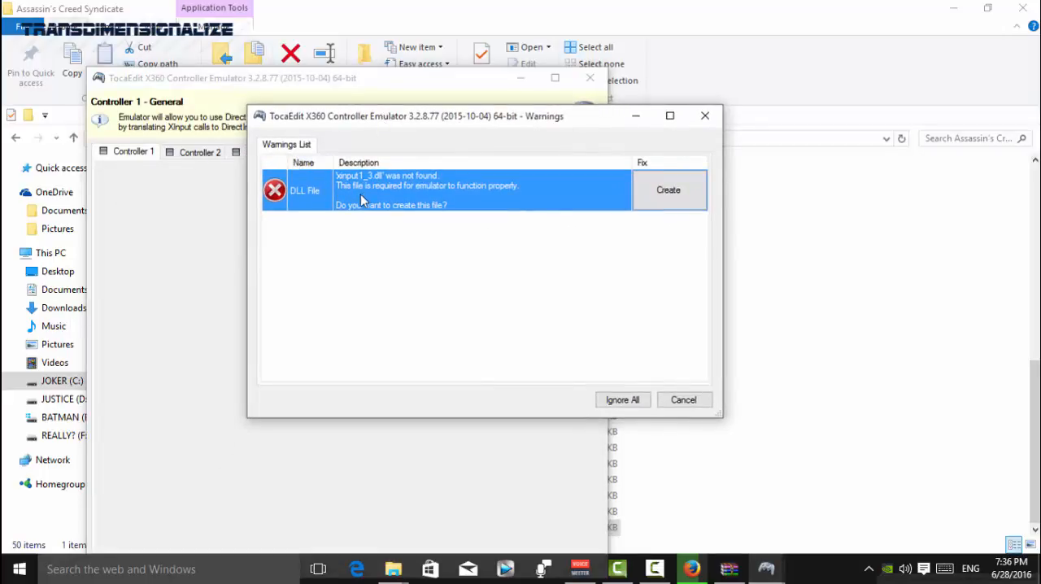
{"action": "mouse_move", "coordinate": [402, 189]}
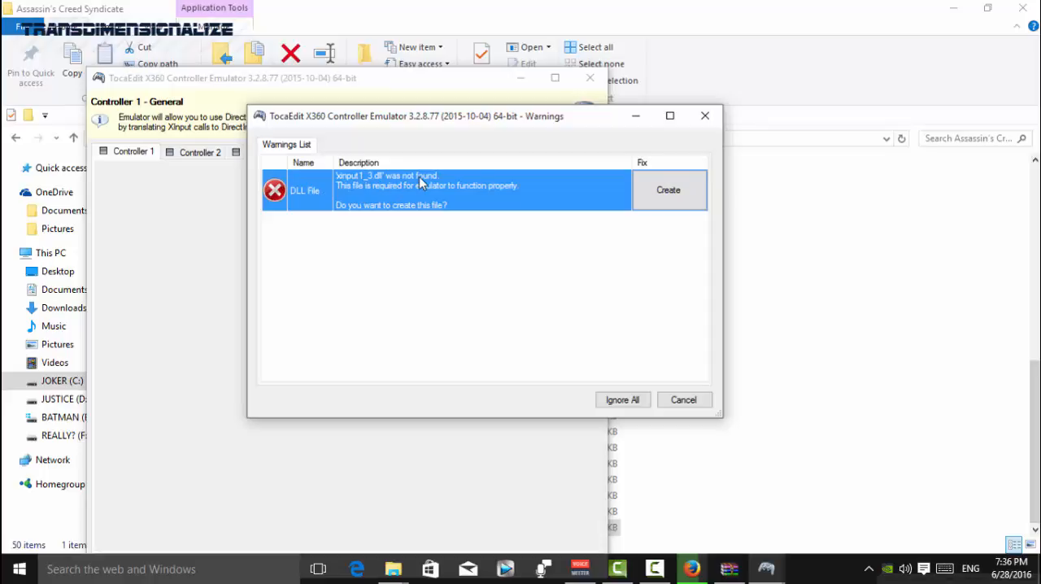
{"action": "mouse_move", "coordinate": [353, 186]}
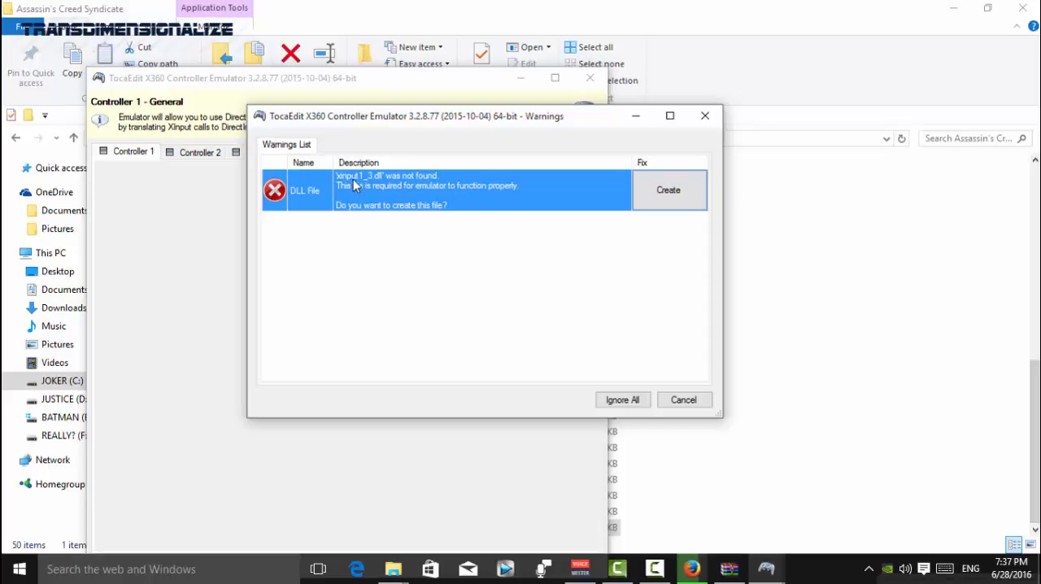
{"action": "mouse_move", "coordinate": [396, 193]}
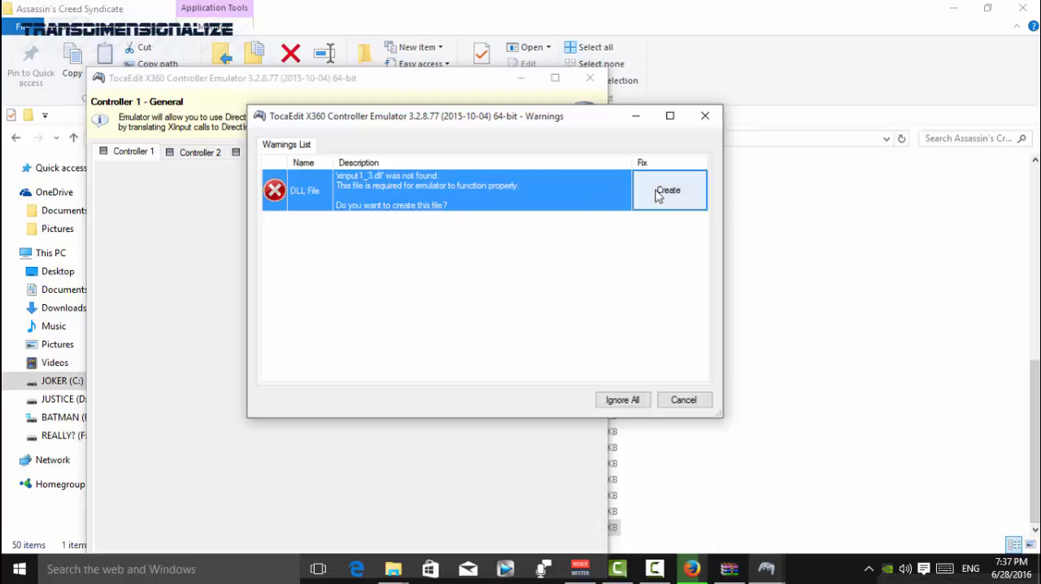
{"action": "left_click", "coordinate": [669, 190]}
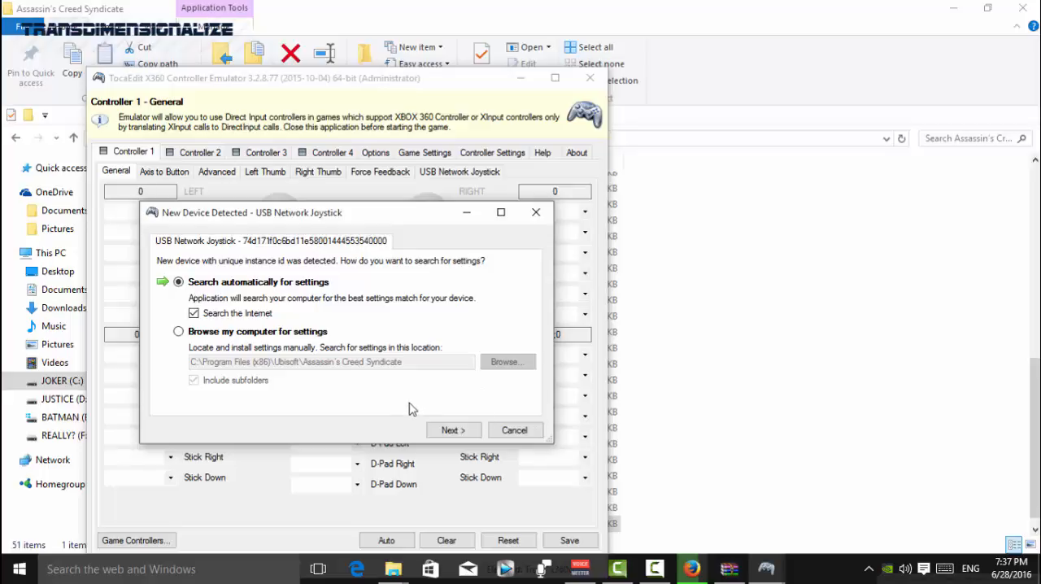
Load the USB Network Joystick's Internet default settings into Controller 1 and maximize x360ce
{"action": "left_click", "coordinate": [454, 430]}
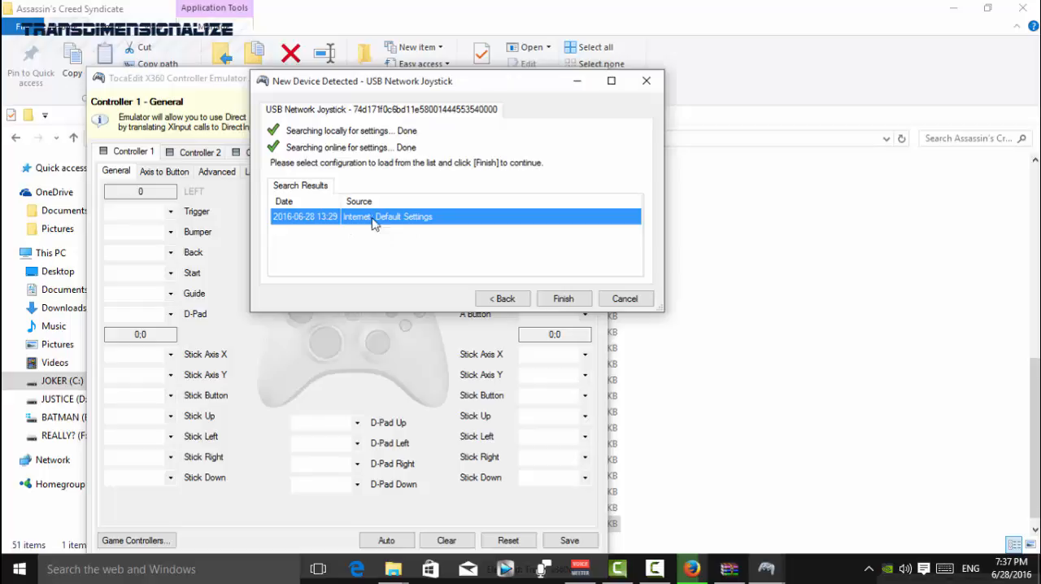
{"action": "mouse_move", "coordinate": [564, 299]}
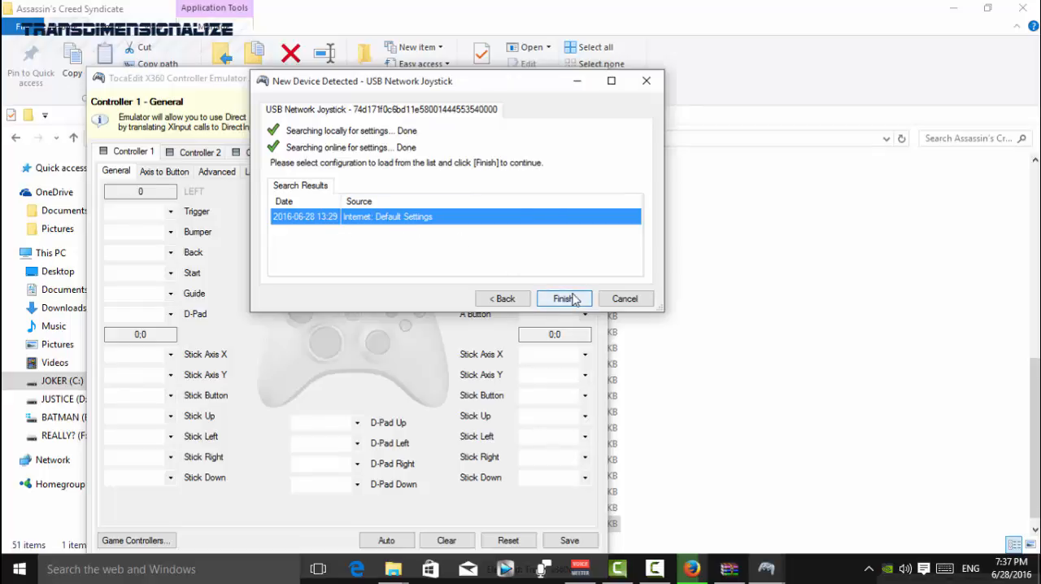
{"action": "left_click", "coordinate": [564, 298]}
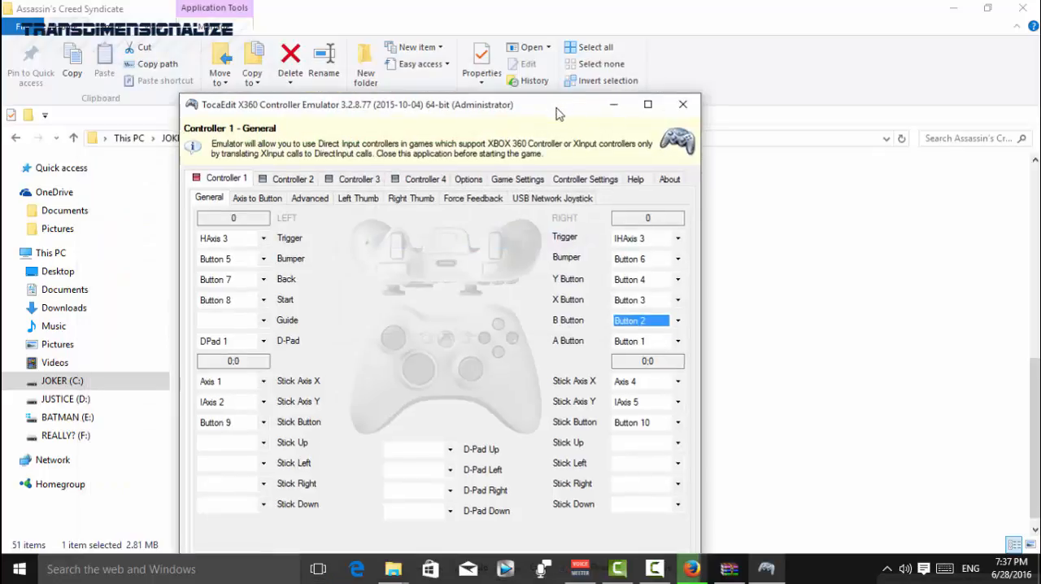
{"action": "left_click", "coordinate": [648, 104]}
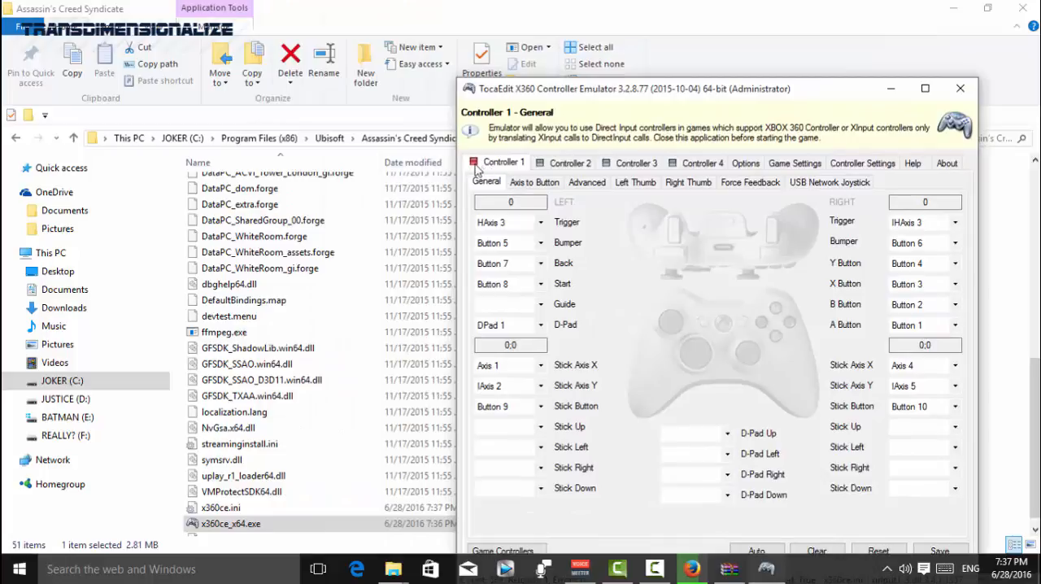
{"action": "mouse_move", "coordinate": [899, 173]}
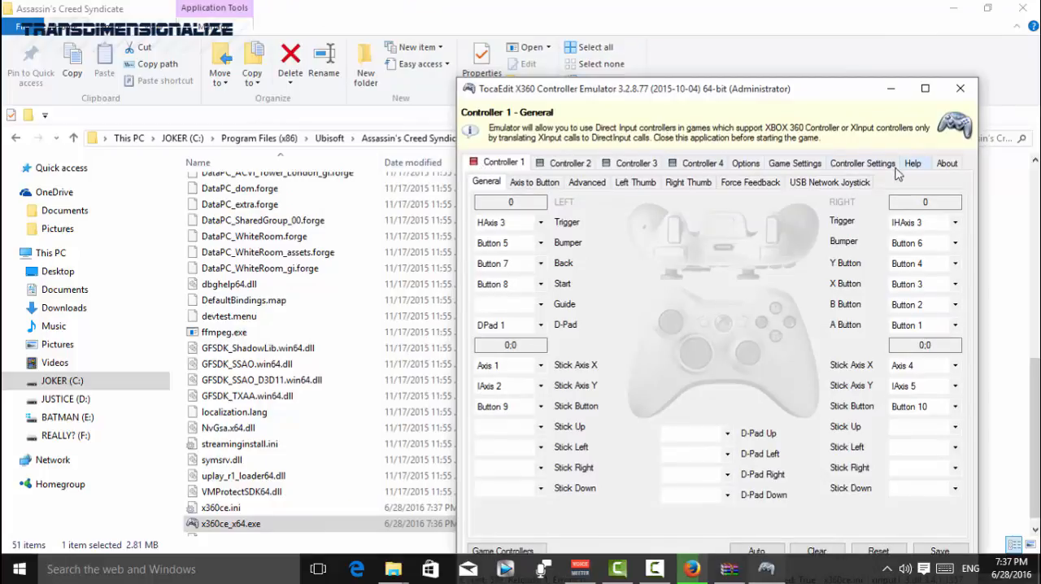
{"action": "left_click", "coordinate": [925, 87]}
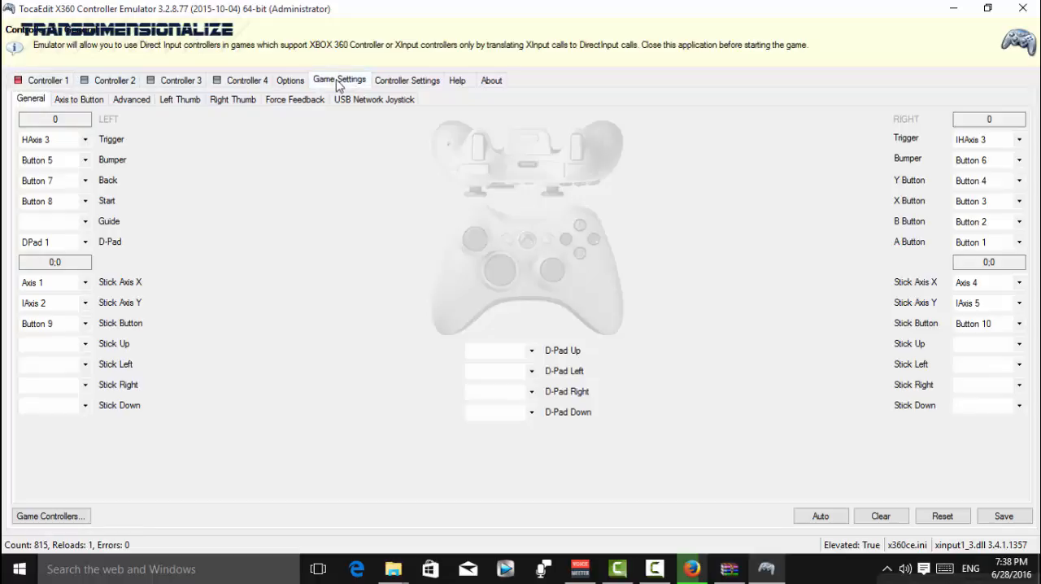
Load the Xbox 360 Wireless Receiver for Windows defaults from the popular controllers list
{"action": "left_click", "coordinate": [408, 79]}
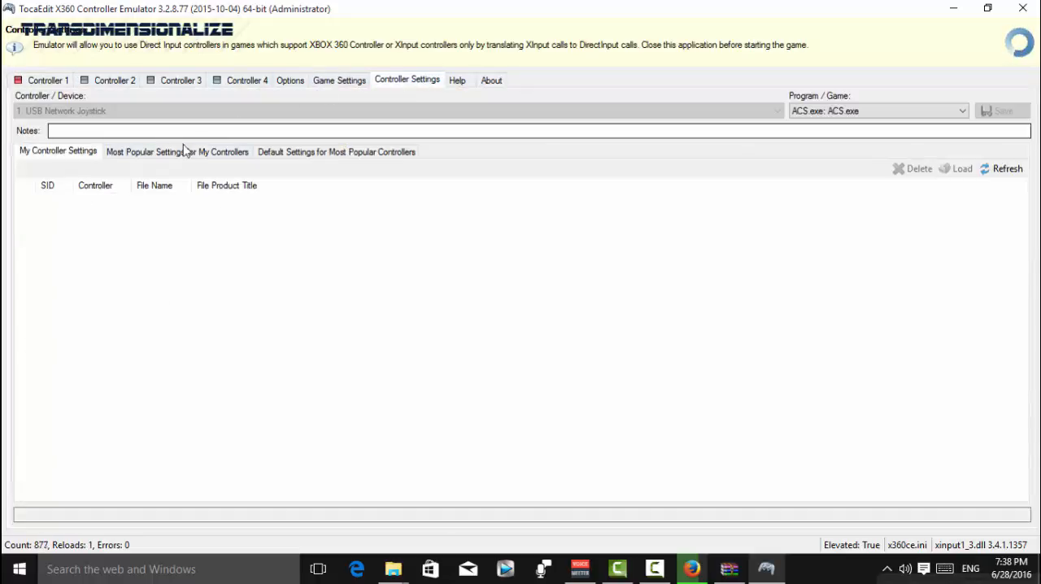
{"action": "left_click", "coordinate": [178, 151]}
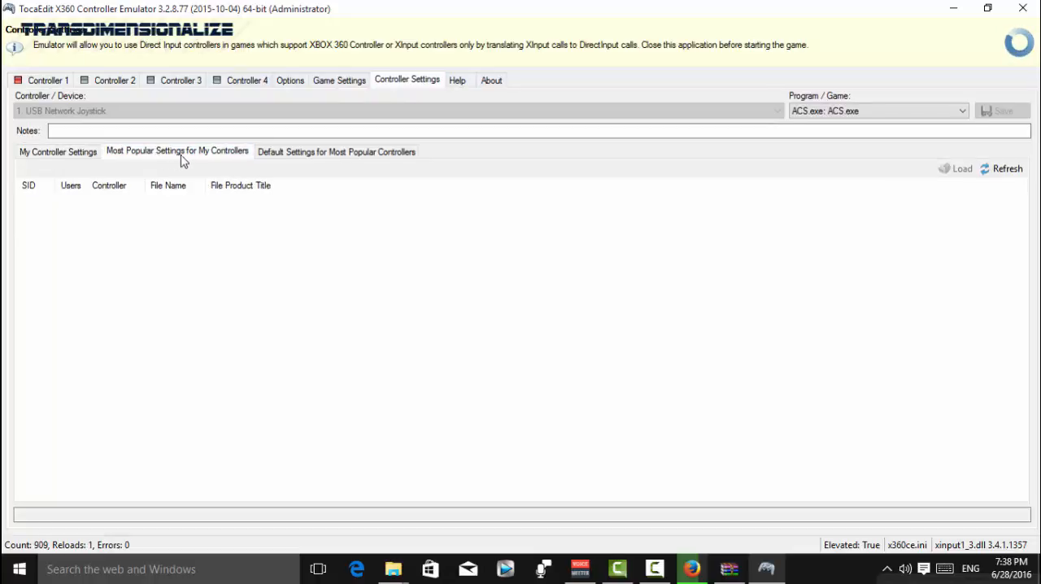
{"action": "left_click", "coordinate": [351, 150]}
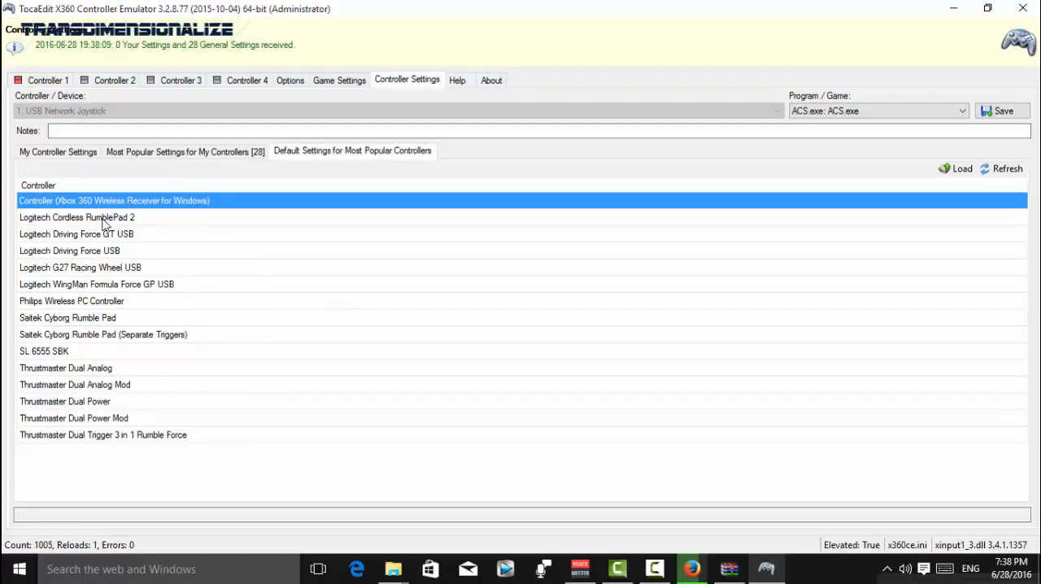
{"action": "left_click", "coordinate": [77, 217]}
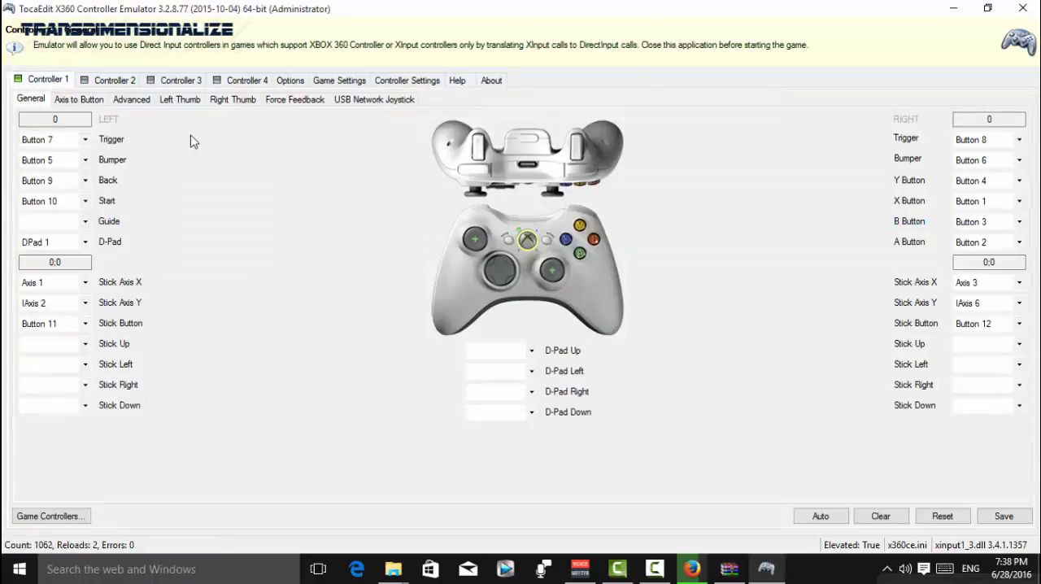
{"action": "mouse_move", "coordinate": [836, 188]}
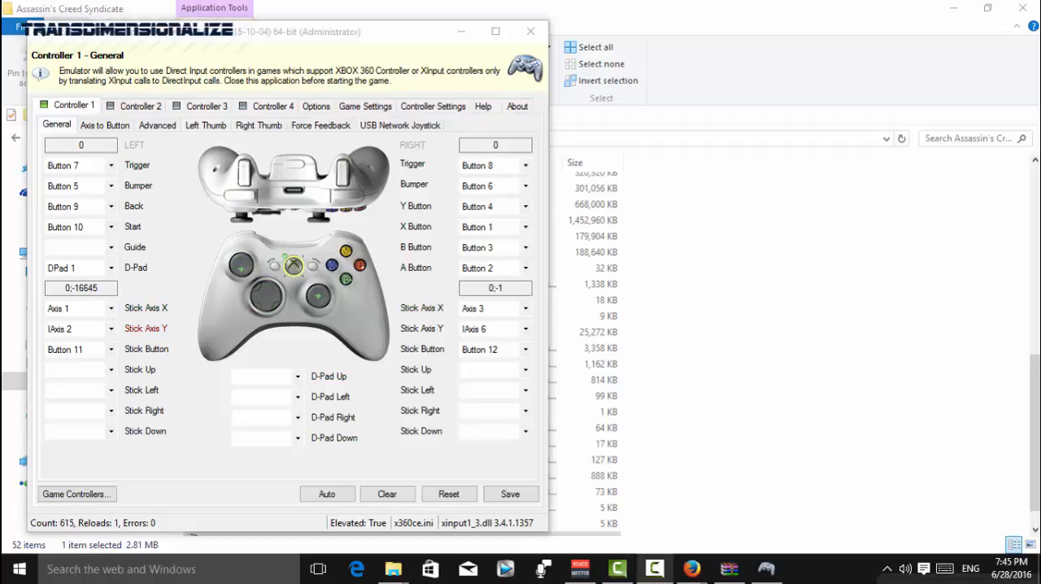
Maximize the game folder to check for x360ce.ini, then maximize x360ce again
{"action": "left_click", "coordinate": [510, 493]}
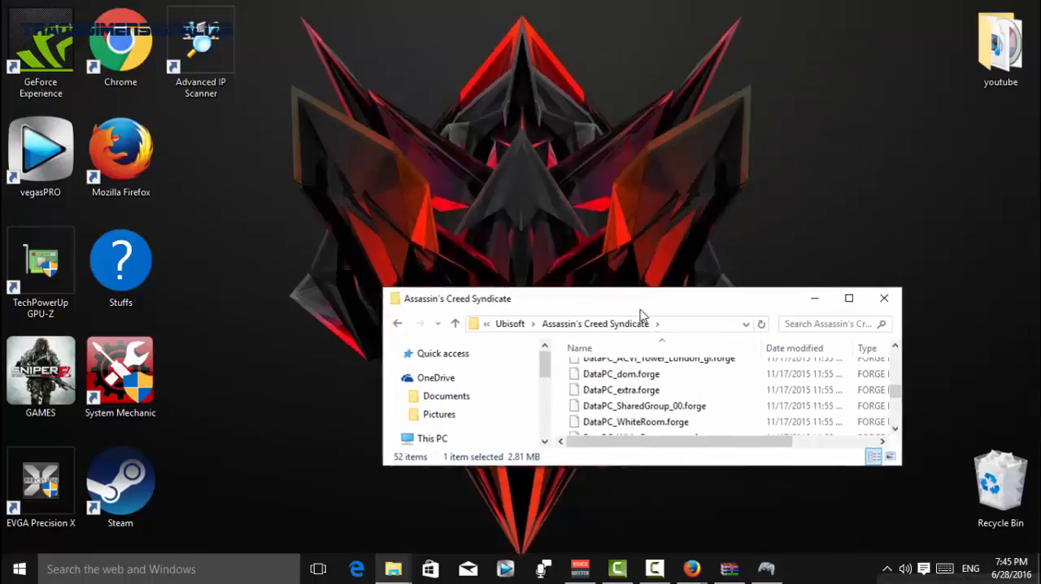
{"action": "left_click", "coordinate": [849, 298]}
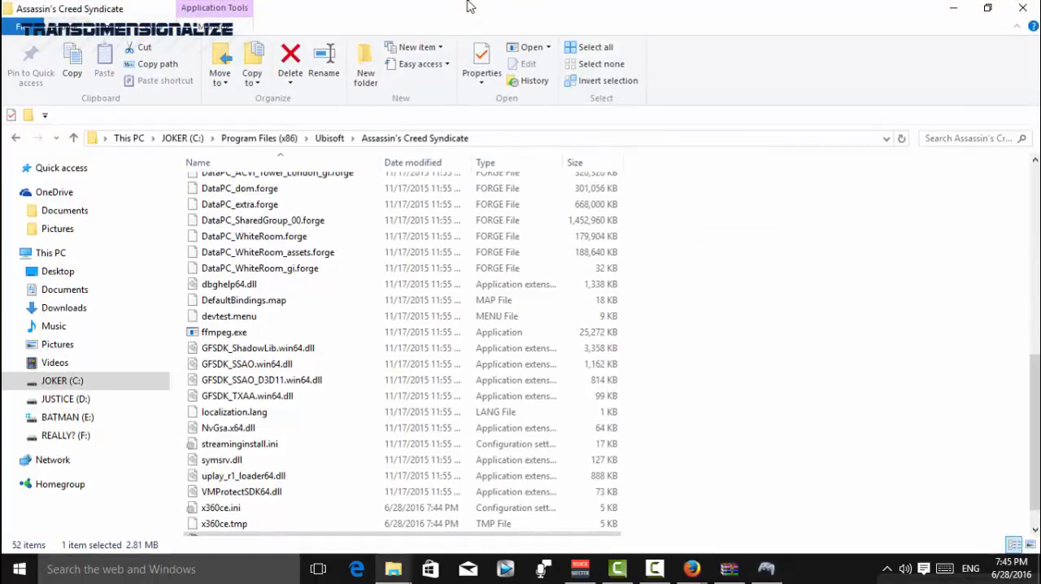
{"action": "scroll", "scroll_direction": "up", "scroll_amount": 3}
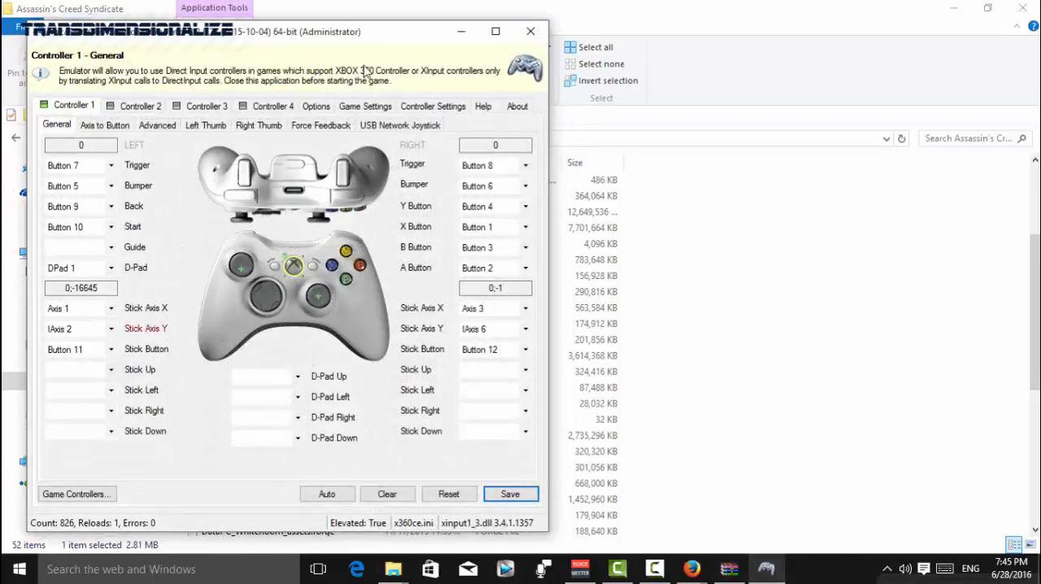
{"action": "left_click", "coordinate": [490, 32]}
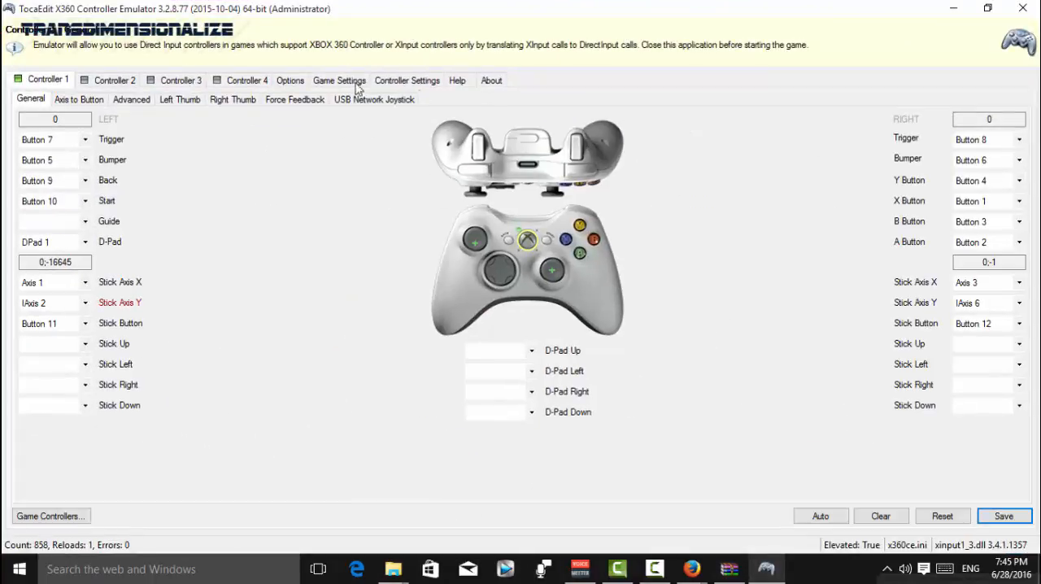
Disable play-sniperGW2 in Game Settings, enable LL, SA and WT hooks, and close x360ce
{"action": "left_click", "coordinate": [340, 80]}
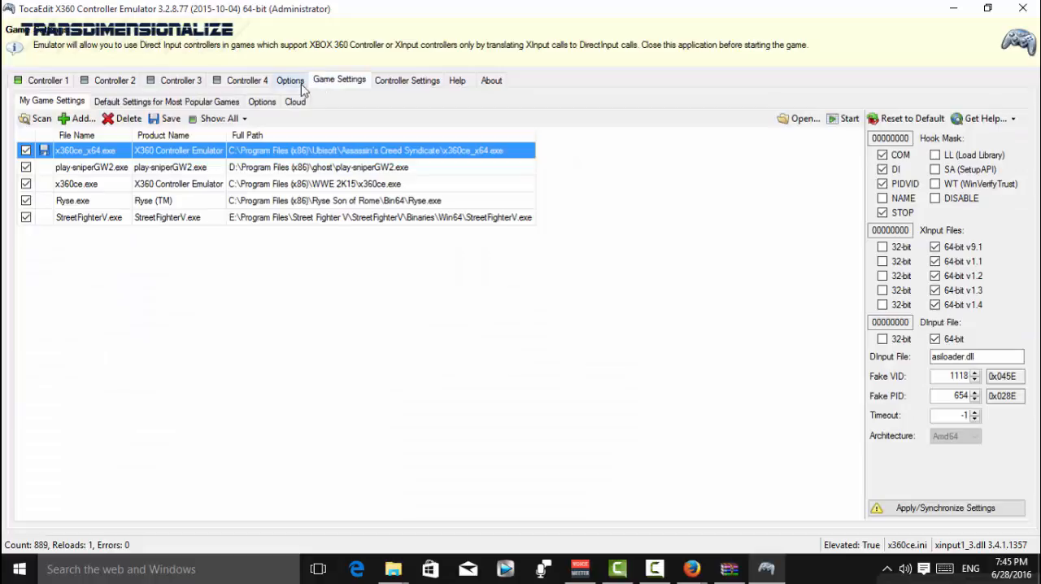
{"action": "left_click", "coordinate": [290, 80]}
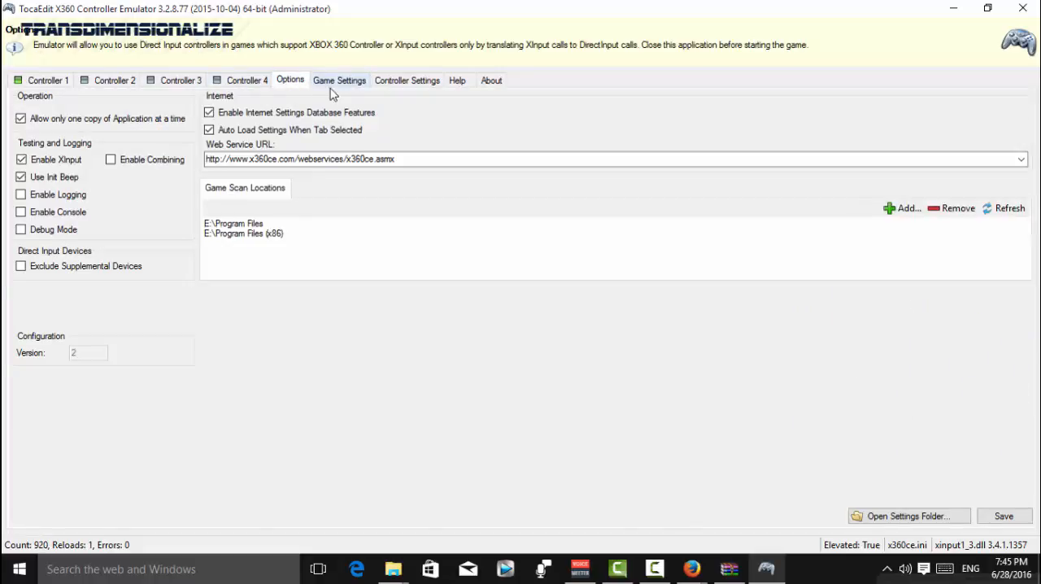
{"action": "left_click", "coordinate": [339, 80]}
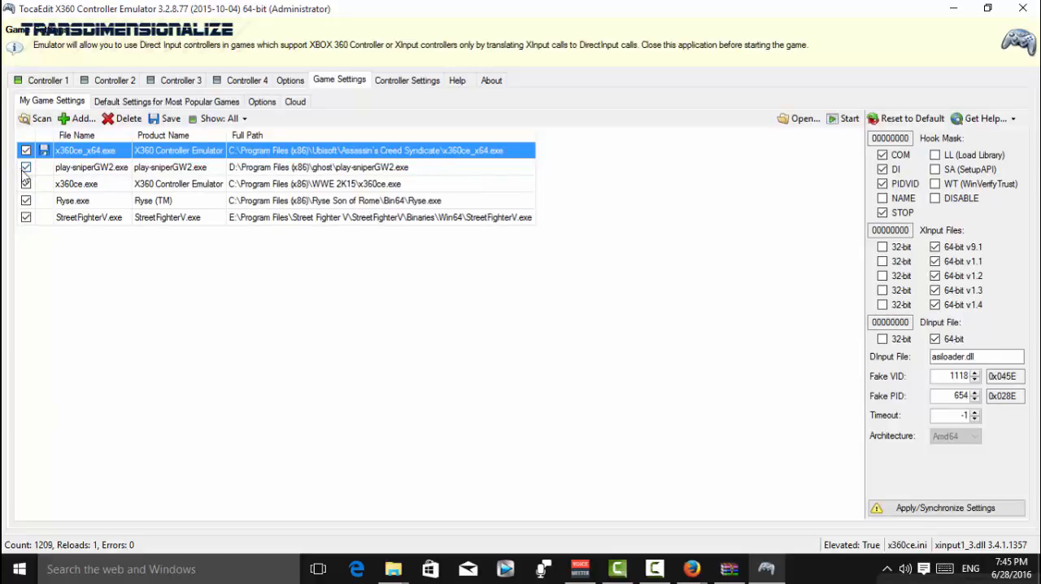
{"action": "left_click", "coordinate": [76, 183]}
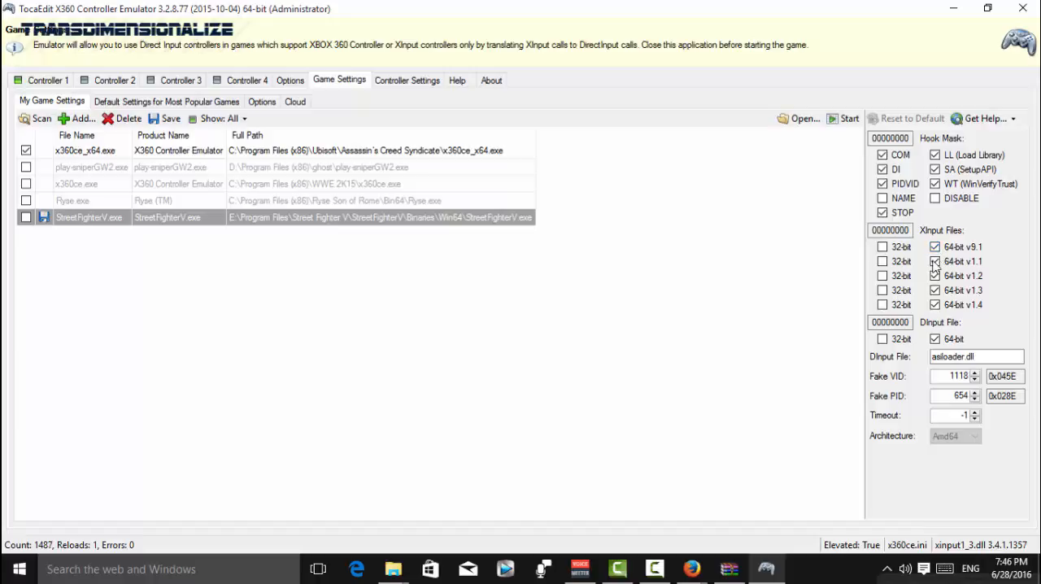
{"action": "left_click", "coordinate": [934, 289]}
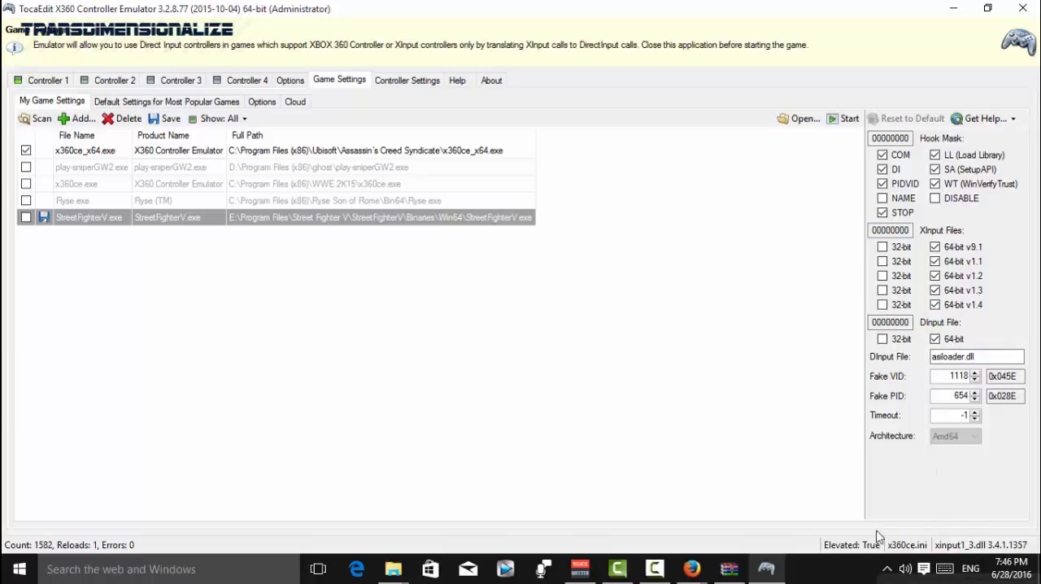
{"action": "left_click", "coordinate": [41, 79]}
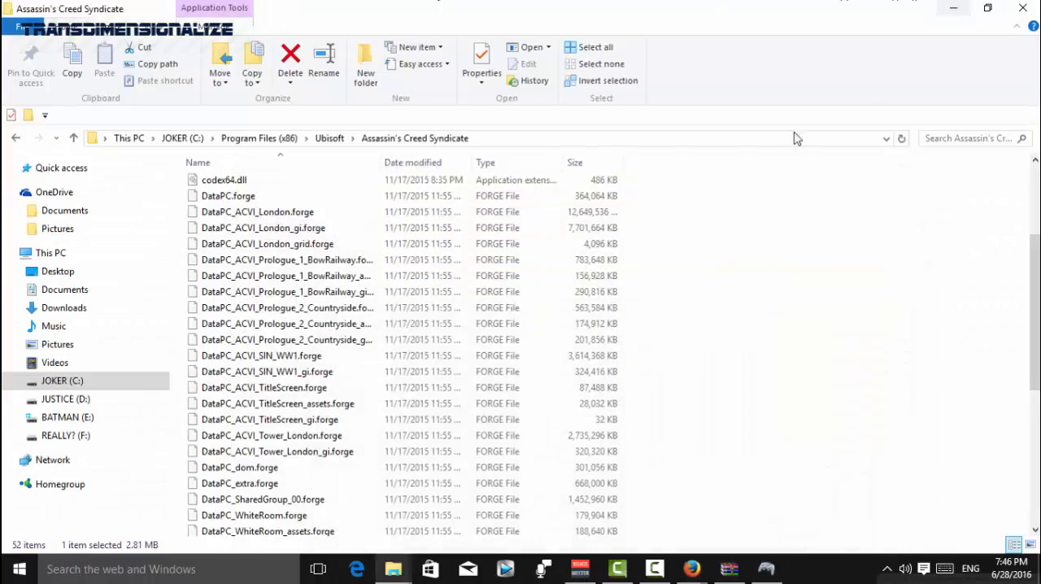
{"action": "mouse_move", "coordinate": [705, 33]}
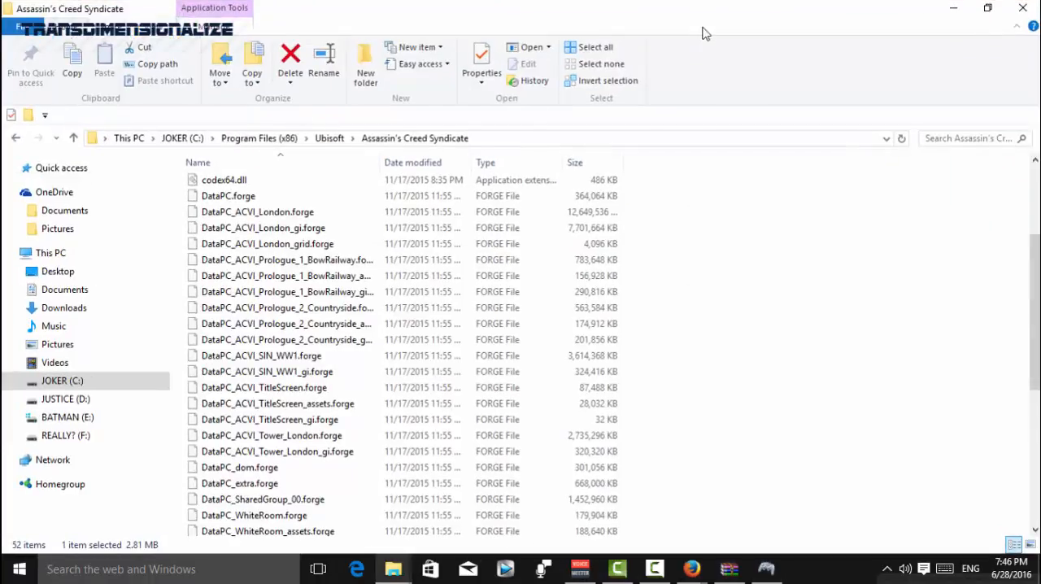